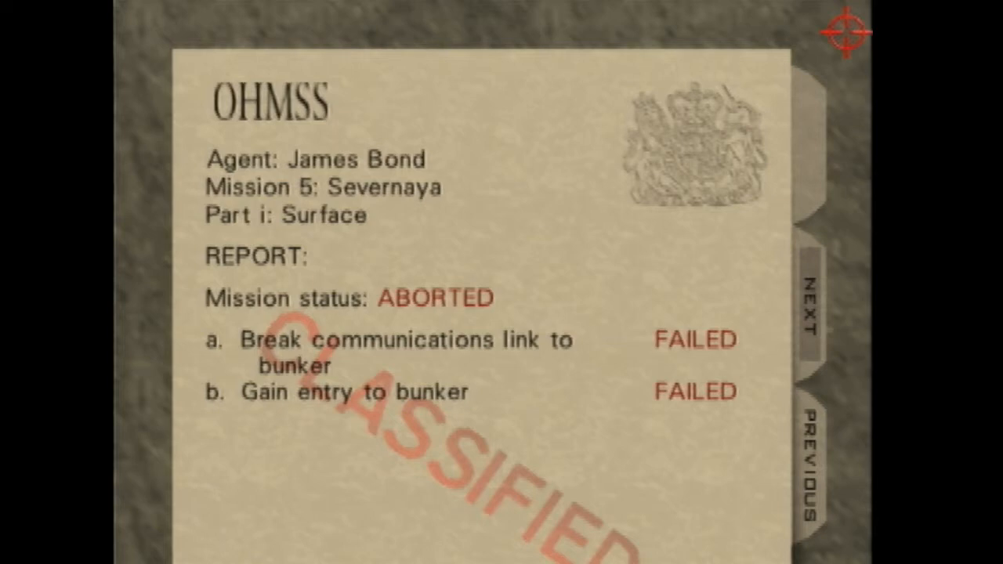
mouse_move(426, 189)
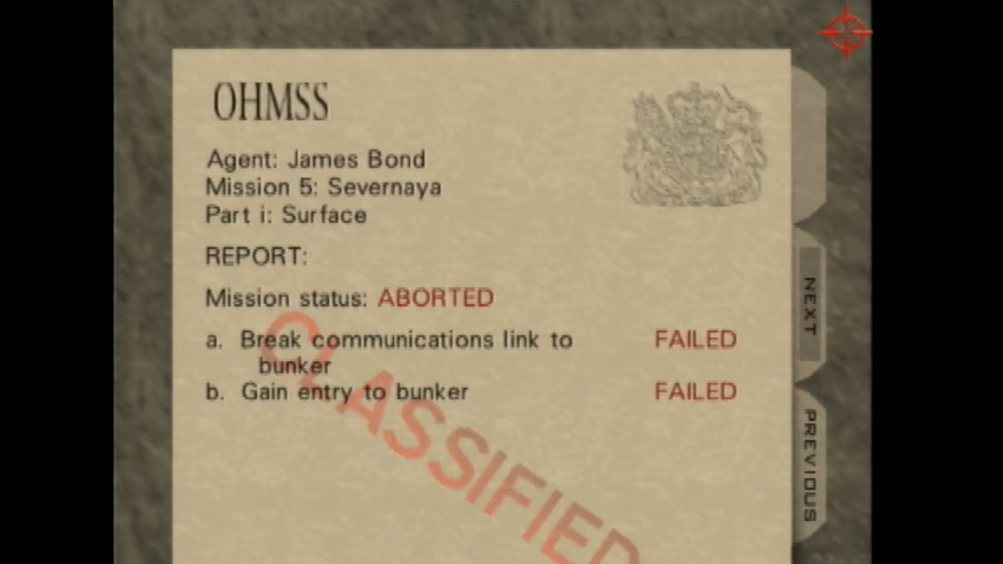
mouse_move(179, 495)
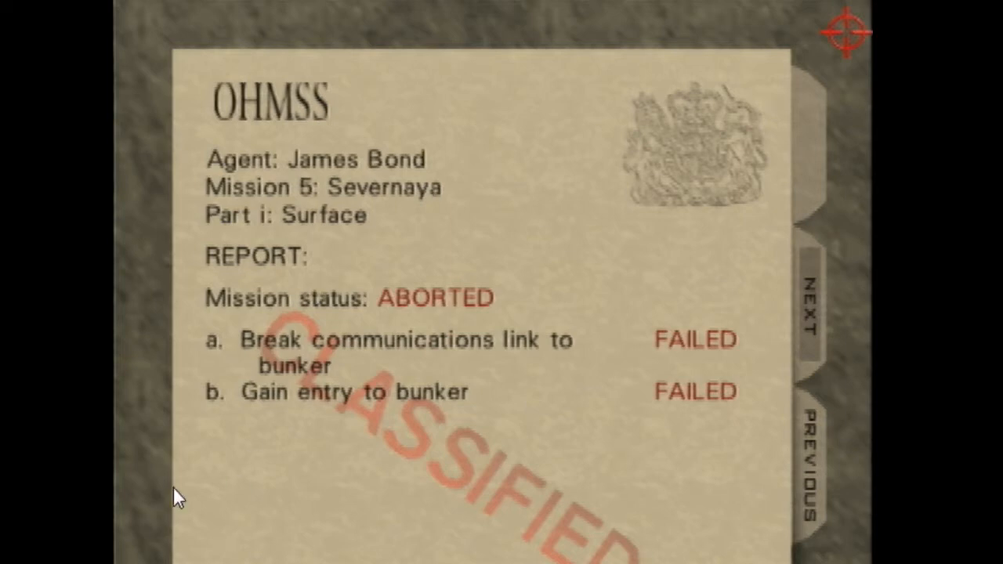
mouse_move(241, 538)
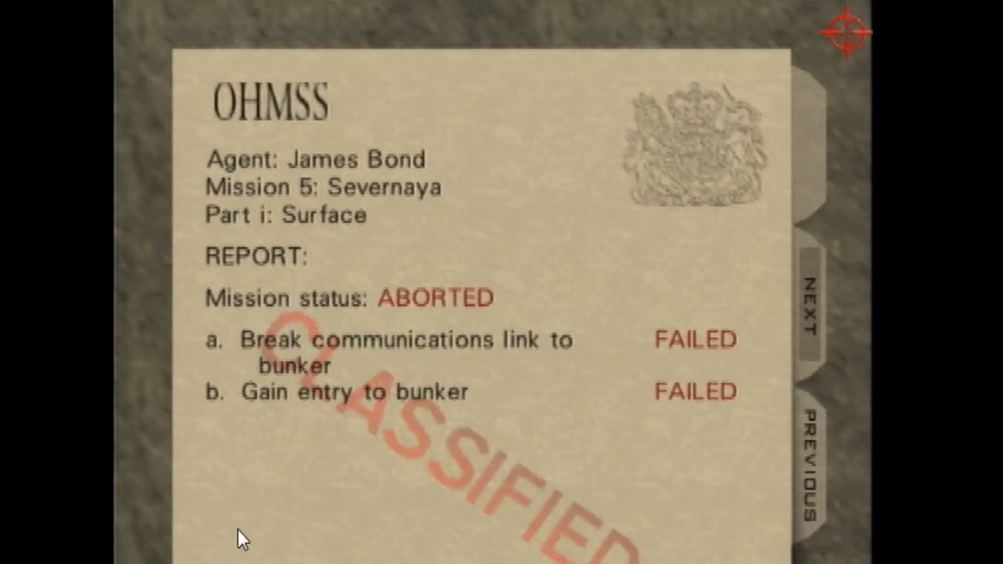
mouse_move(220, 479)
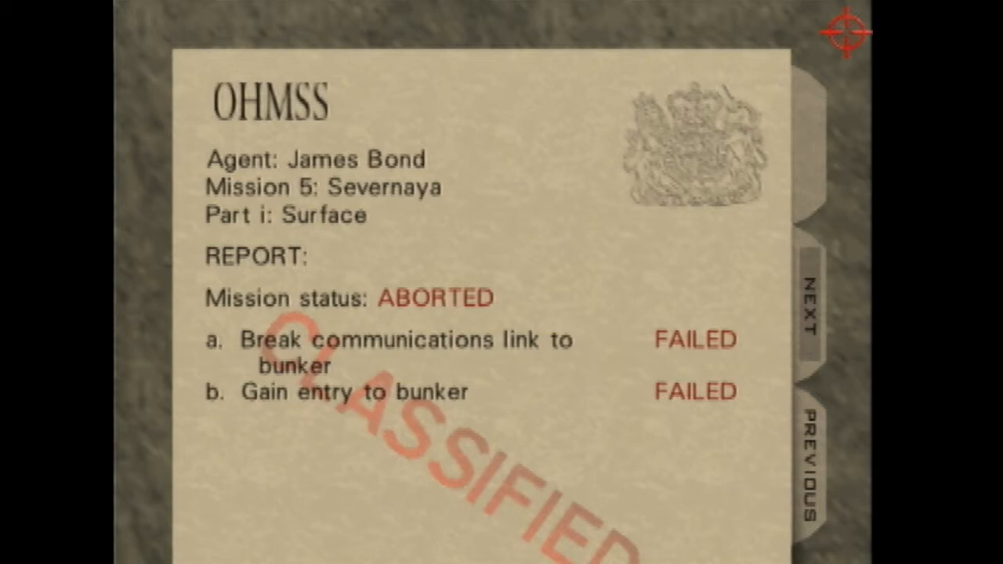
mouse_move(257, 545)
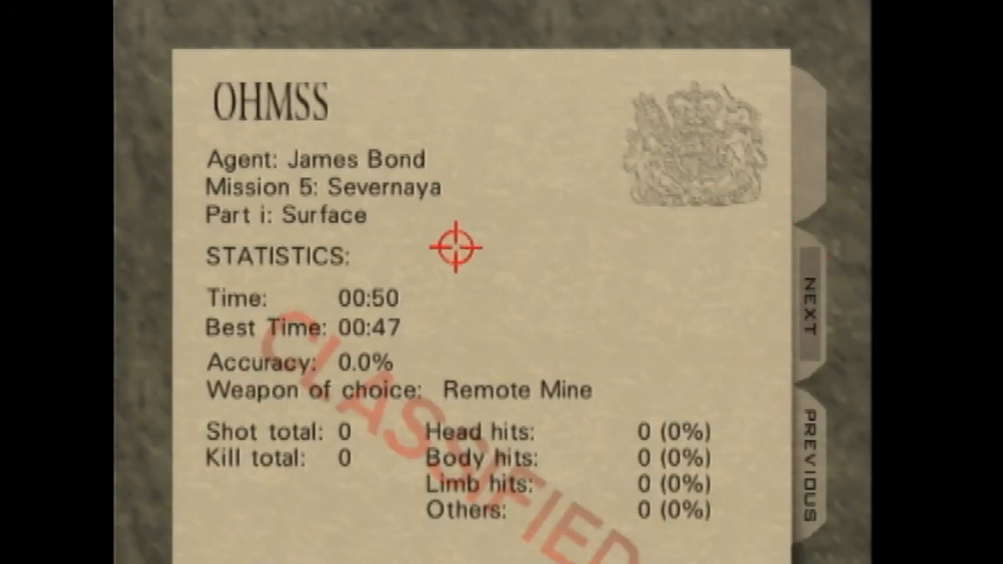
mouse_move(520, 329)
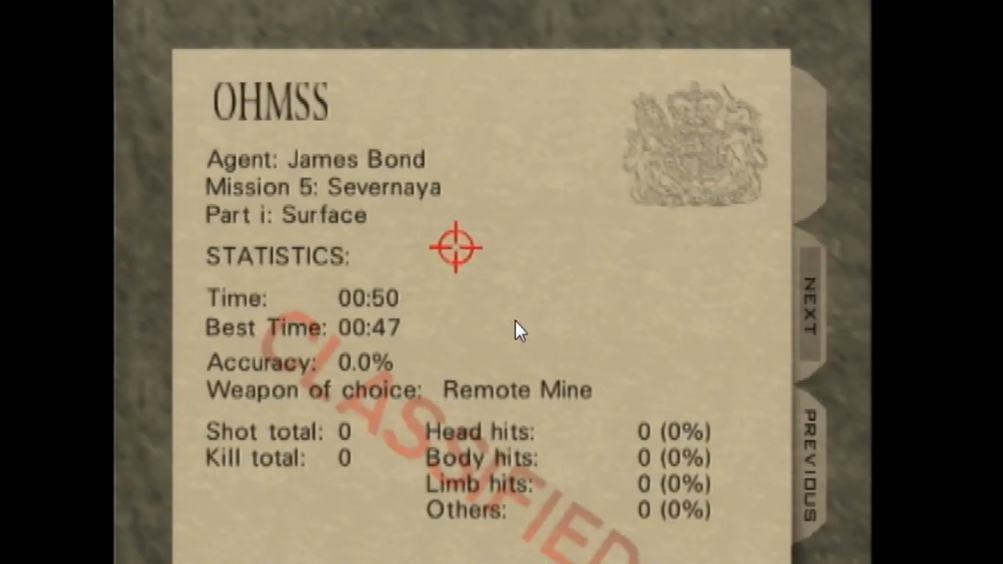